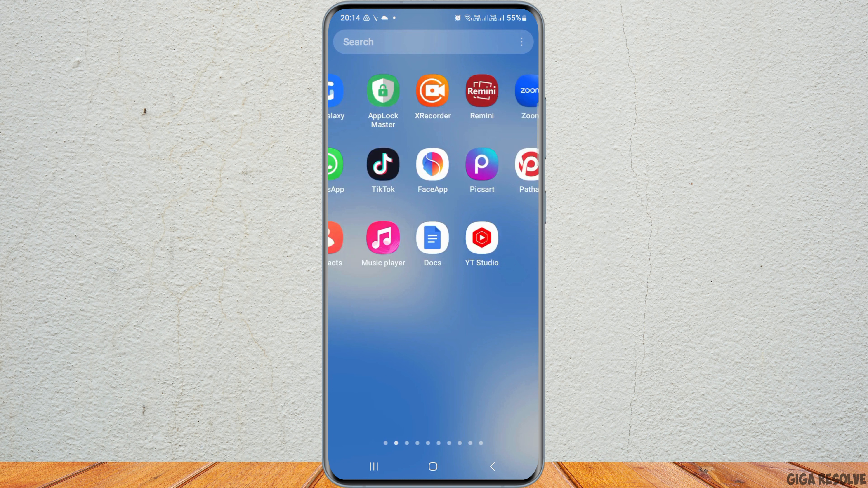
Swipe through the launcher pages to the one showing Photomath, Discord, Spotify and Viber
scroll(left, 3)
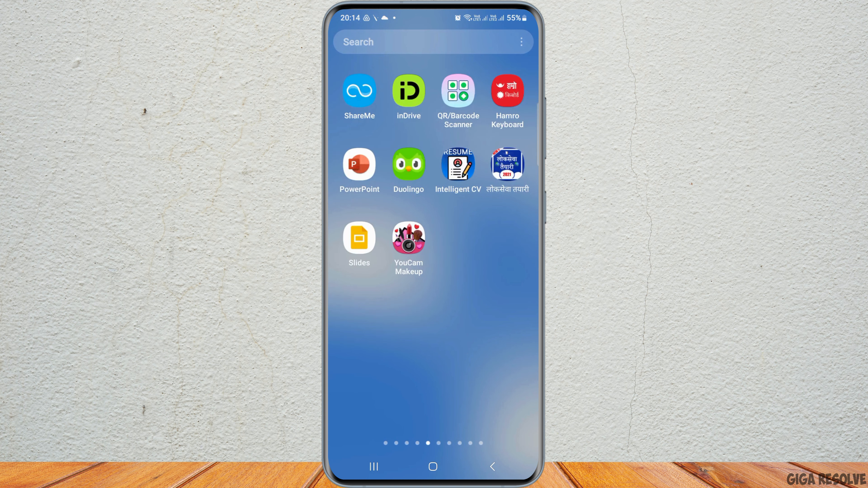
scroll(left, 3)
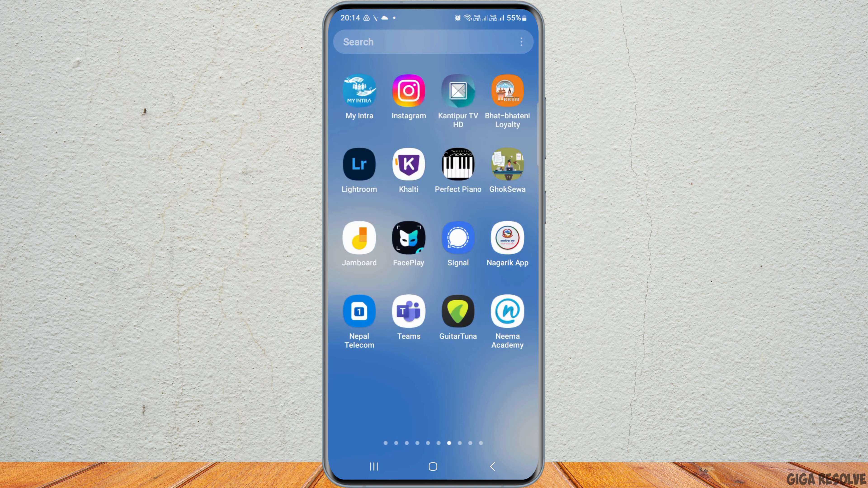
scroll(left, 3)
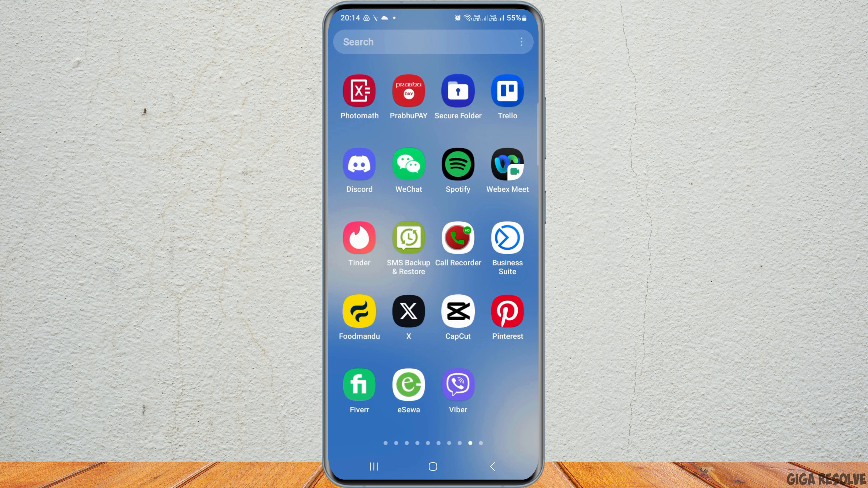
Launch Discord from the drawer and go to Add Friends from the Messages screen
click(358, 167)
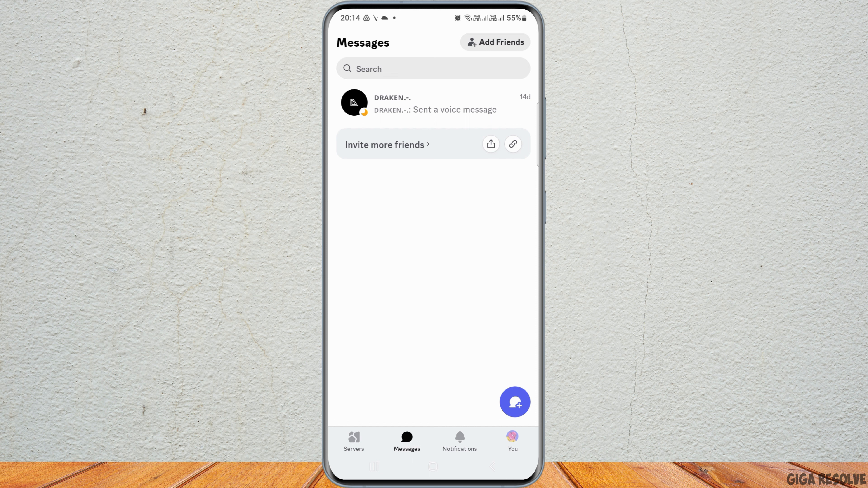
click(493, 42)
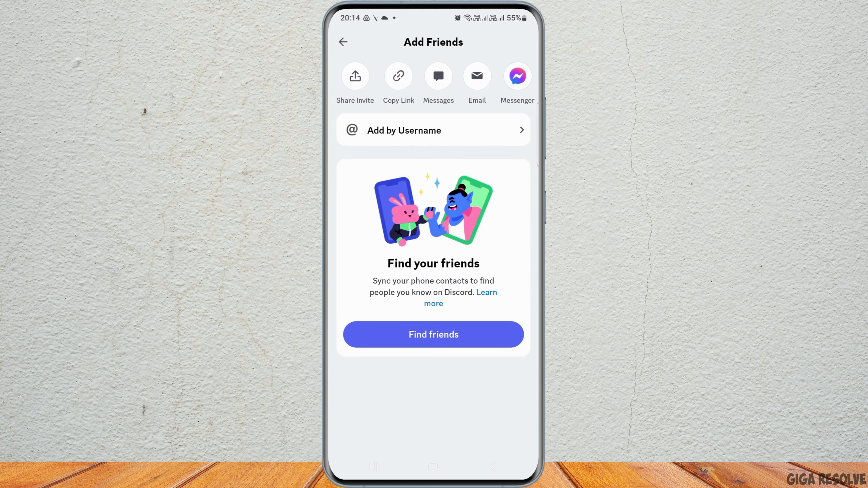
click(433, 130)
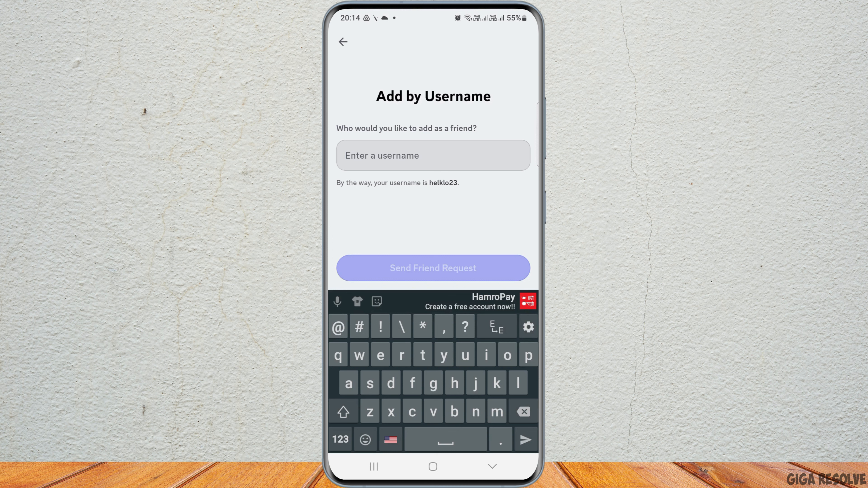
click(491, 465)
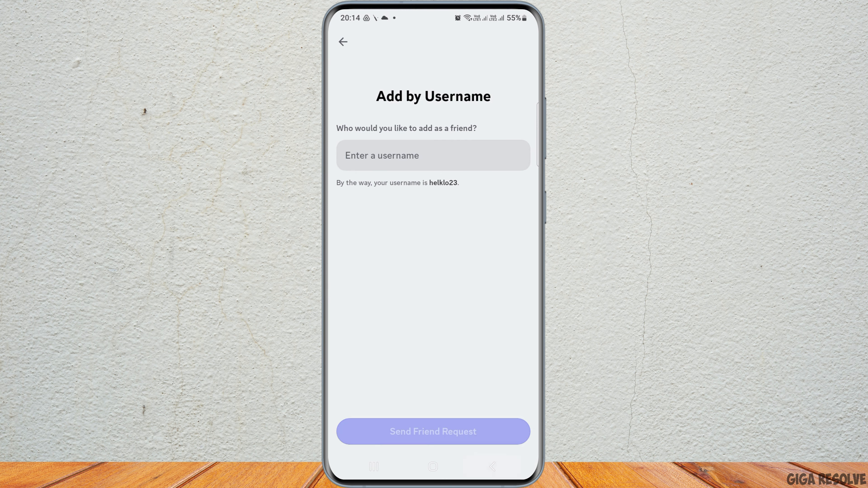
click(342, 42)
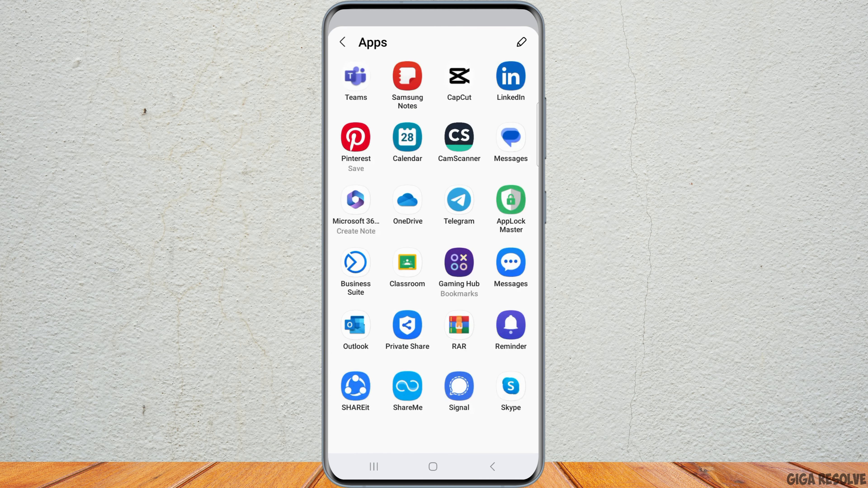
Return from the share sheet to Add Friends and copy the friend invite link
scroll(down, 3)
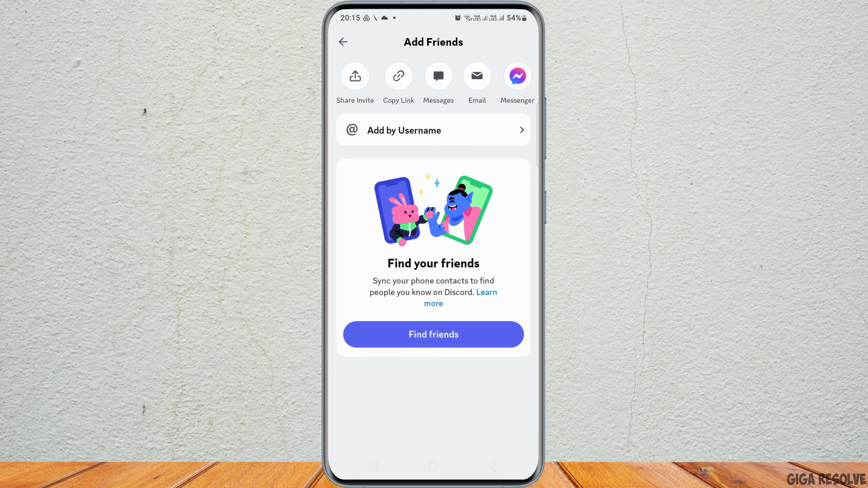
click(397, 76)
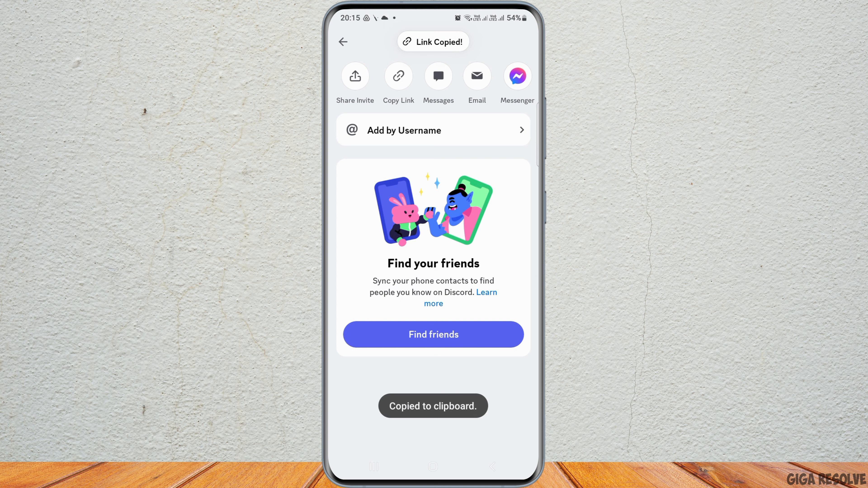